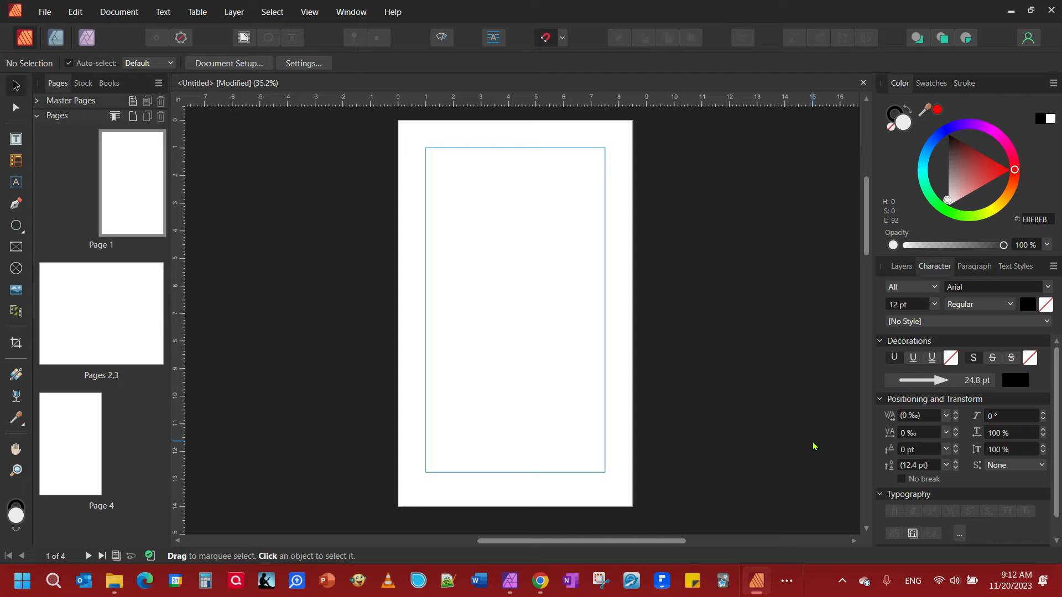
{"action": "mouse_move", "coordinate": [612, 206]}
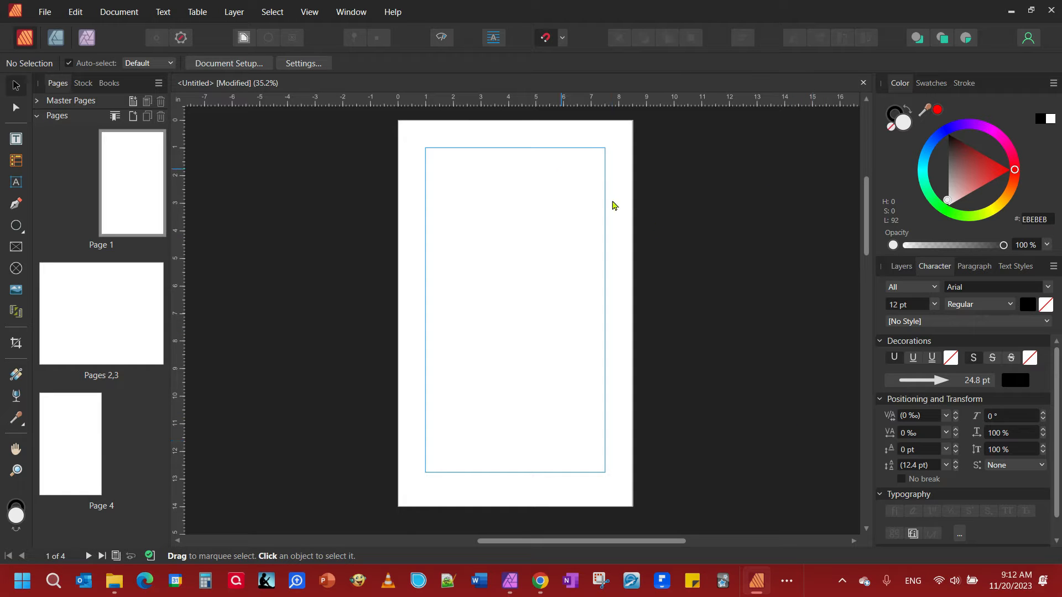
{"action": "mouse_move", "coordinate": [237, 193]}
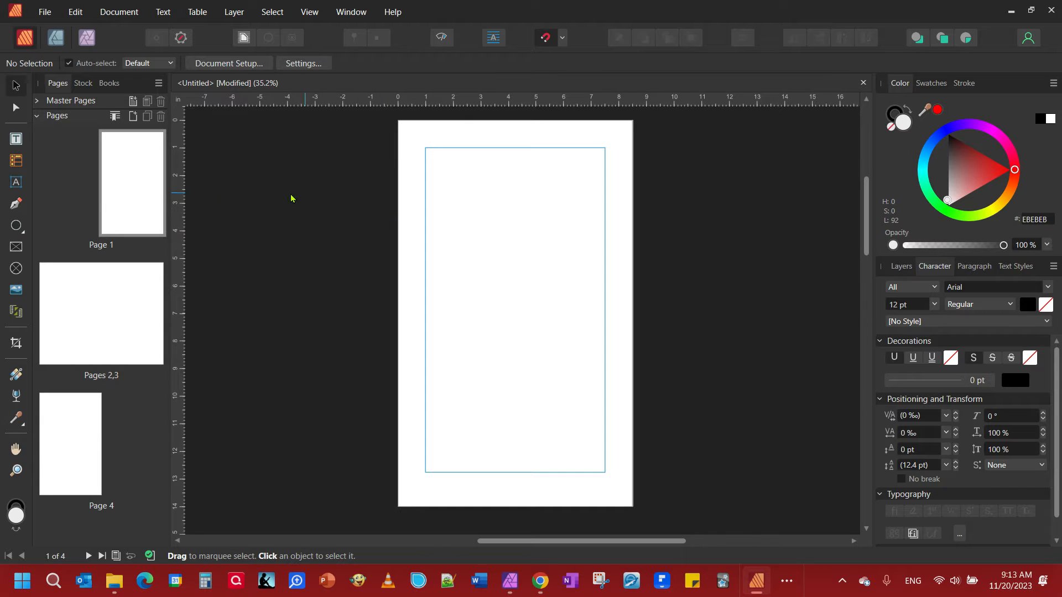
- With the Pen tool in line mode, set the line's first node on the left of the page
{"action": "left_click", "coordinate": [16, 203]}
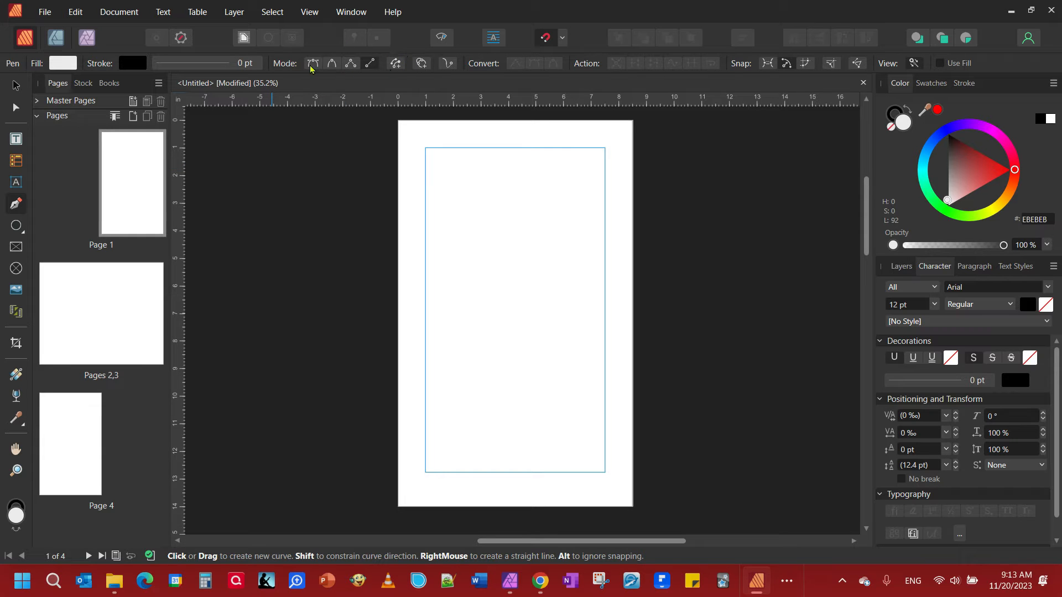
{"action": "mouse_move", "coordinate": [369, 63]}
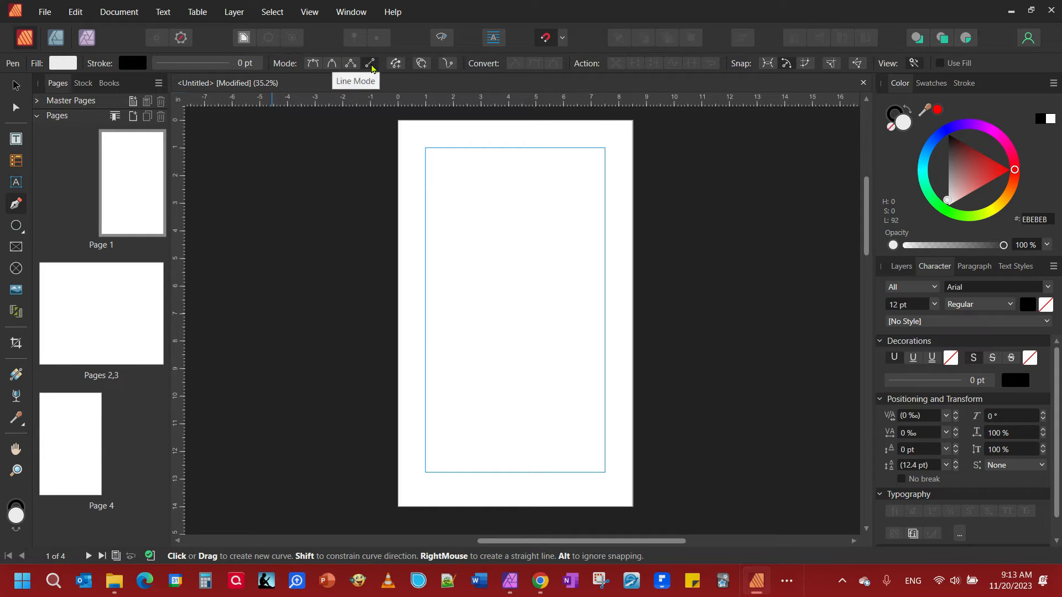
{"action": "left_click", "coordinate": [453, 296]}
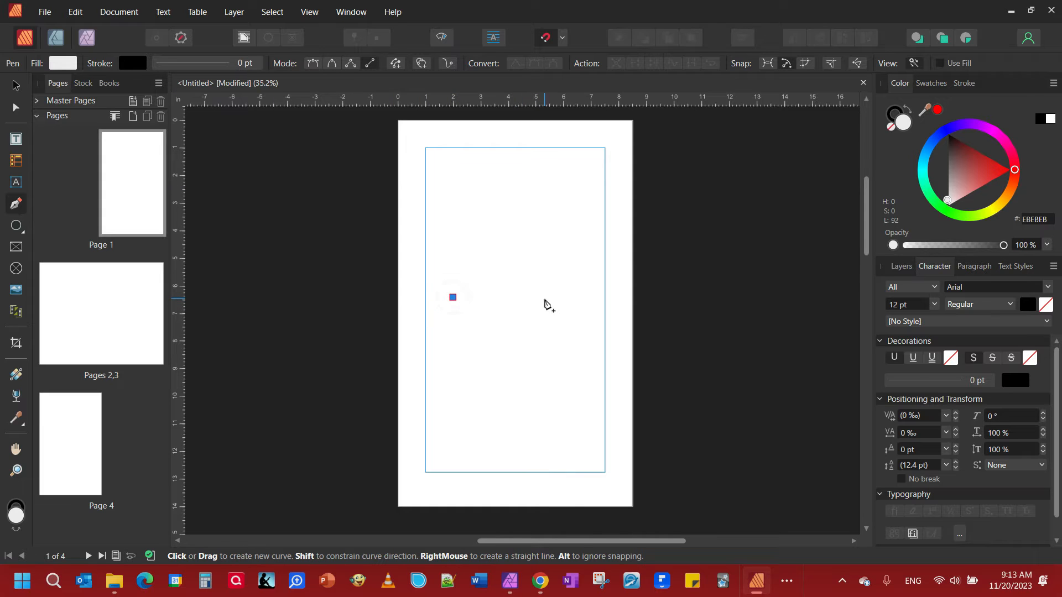
- Finish the short horizontal line to the right and thicken its stroke to 29.1 pt
{"action": "left_click_drag", "start_coordinate": [453, 297], "coordinate": [545, 298]}
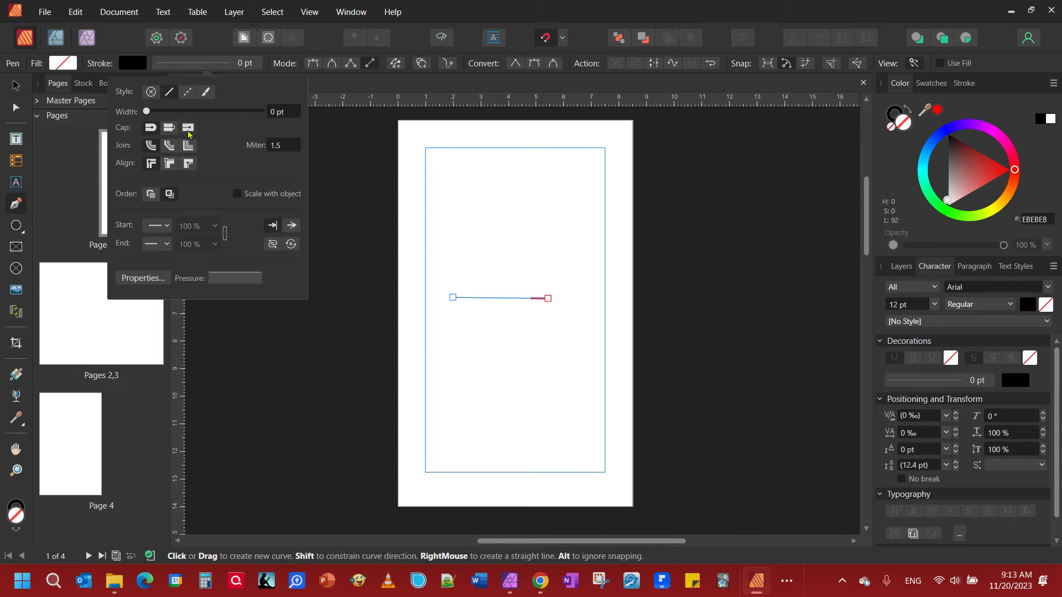
{"action": "left_click_drag", "start_coordinate": [146, 111], "coordinate": [164, 111]}
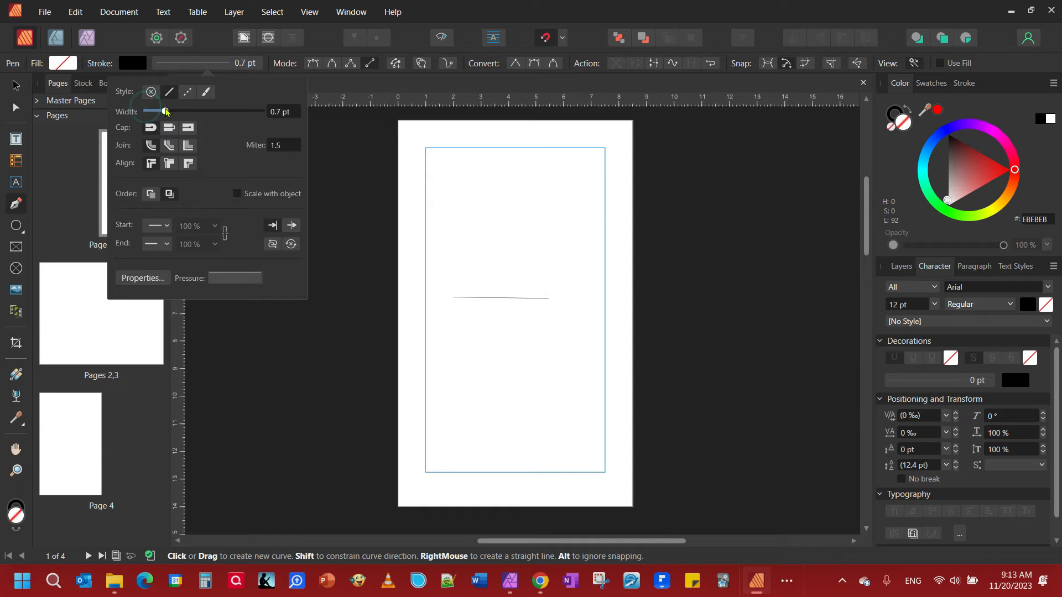
{"action": "left_click_drag", "start_coordinate": [152, 110], "coordinate": [219, 110]}
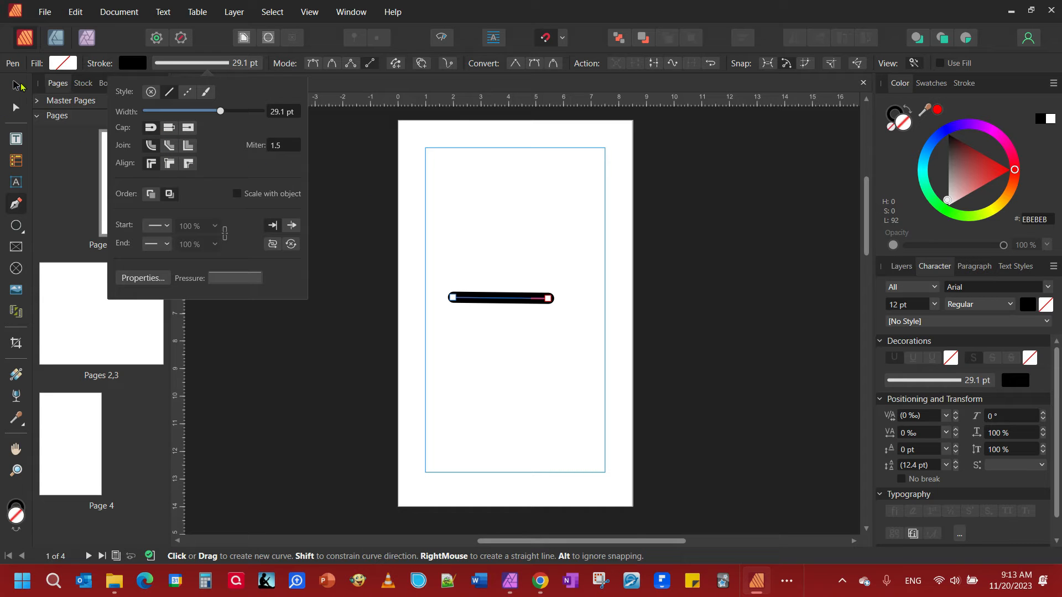
- With the Move tool, stretch the 29.1 pt line slightly longer to the right
{"action": "left_click", "coordinate": [16, 86]}
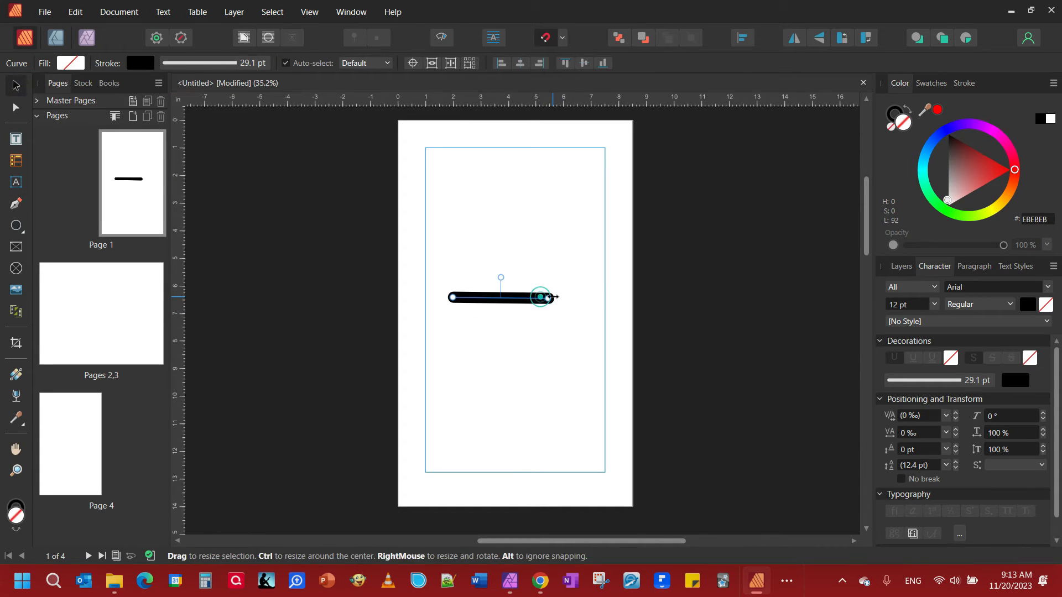
{"action": "left_click_drag", "start_coordinate": [542, 296], "coordinate": [565, 297]}
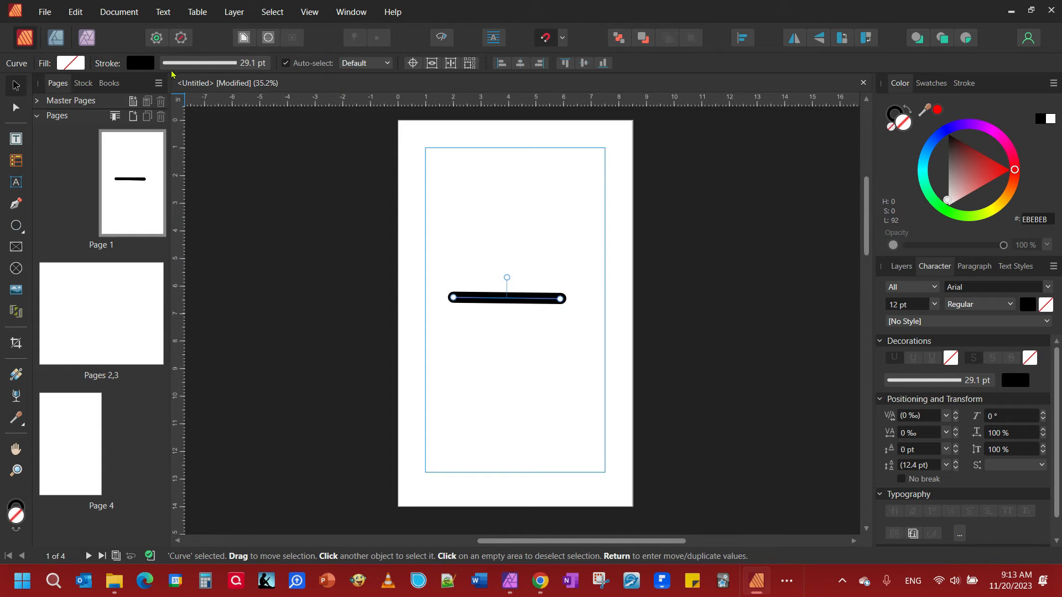
{"action": "left_click", "coordinate": [172, 62]}
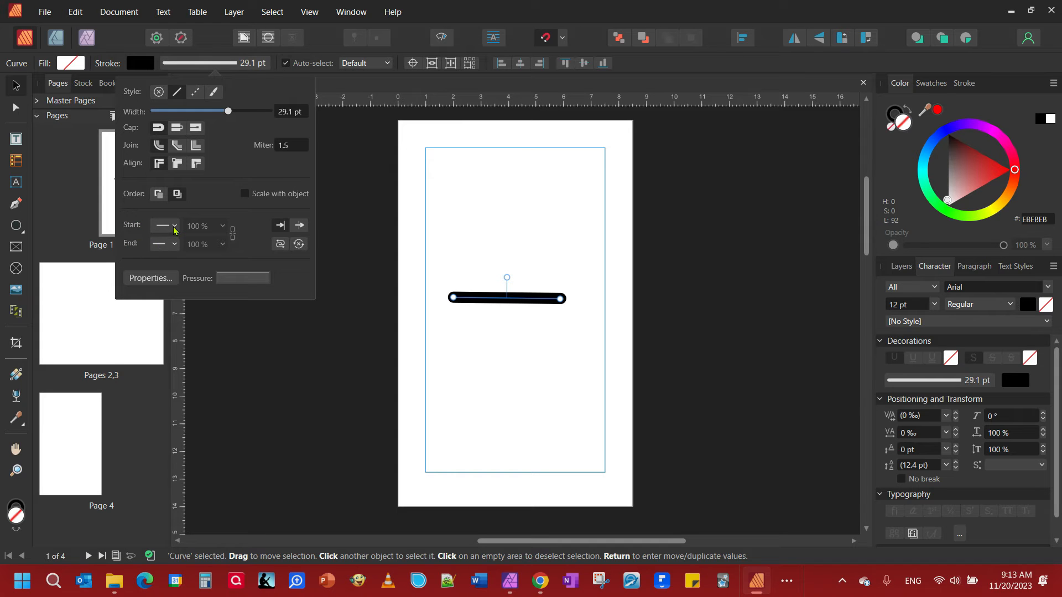
- Add an arrowhead to the line's right end and lengthen the arrow across the page
{"action": "left_click", "coordinate": [173, 225]}
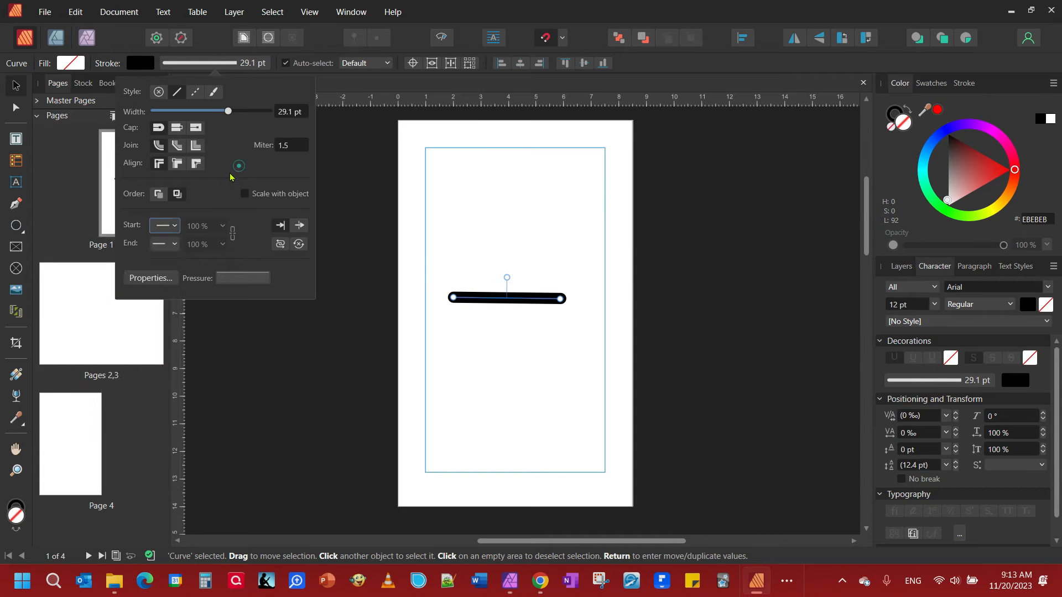
{"action": "left_click", "coordinate": [160, 244]}
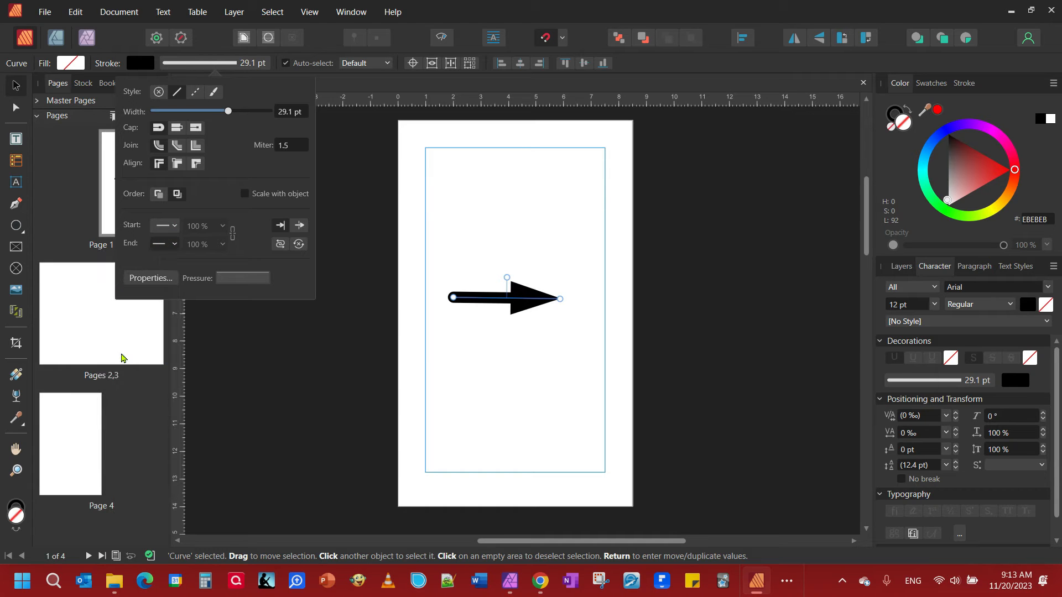
{"action": "left_click", "coordinate": [164, 243]}
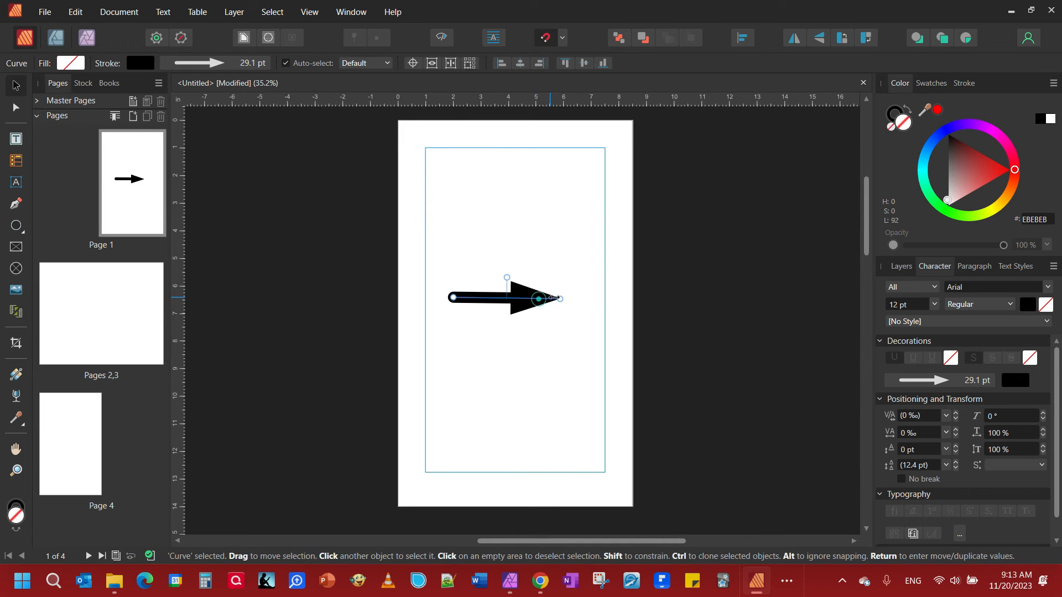
{"action": "left_click_drag", "start_coordinate": [560, 298], "coordinate": [595, 299]}
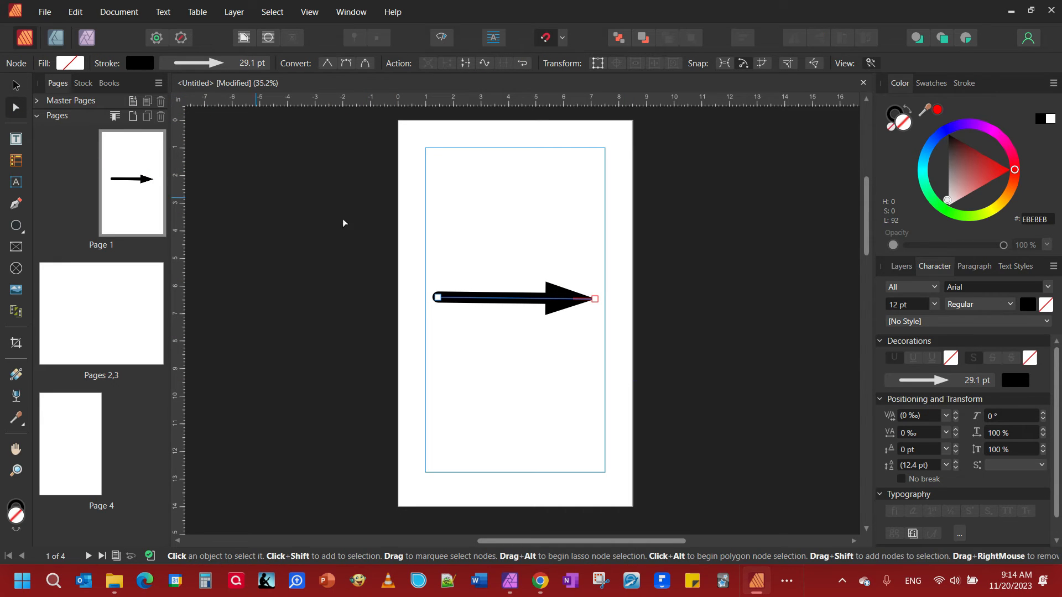
{"action": "mouse_move", "coordinate": [493, 303]}
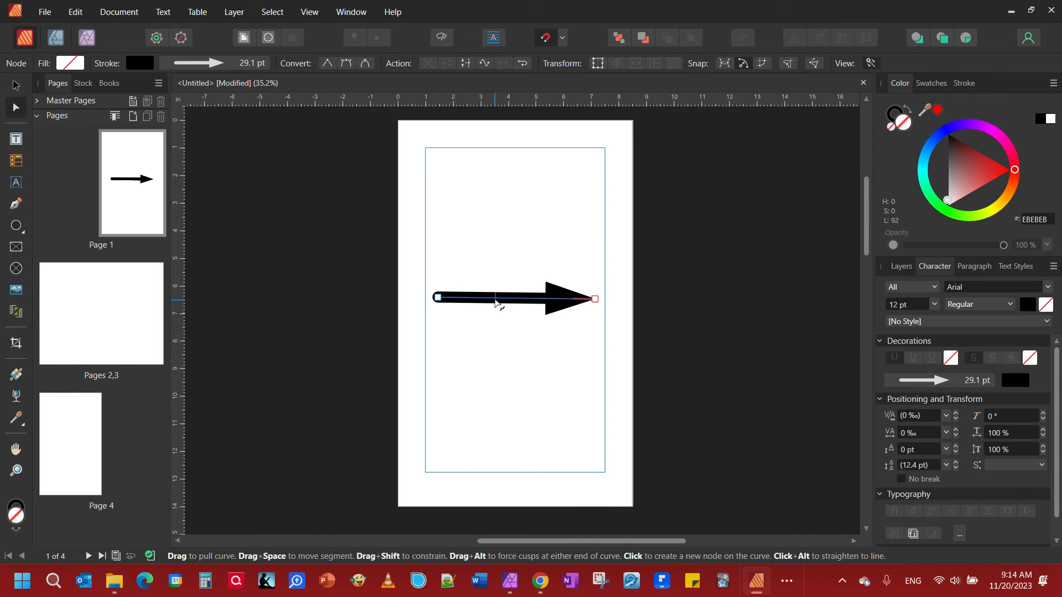
- Add a middle node to the shaft and lift the tail end to bend the arrow into a V
{"action": "left_click", "coordinate": [495, 298]}
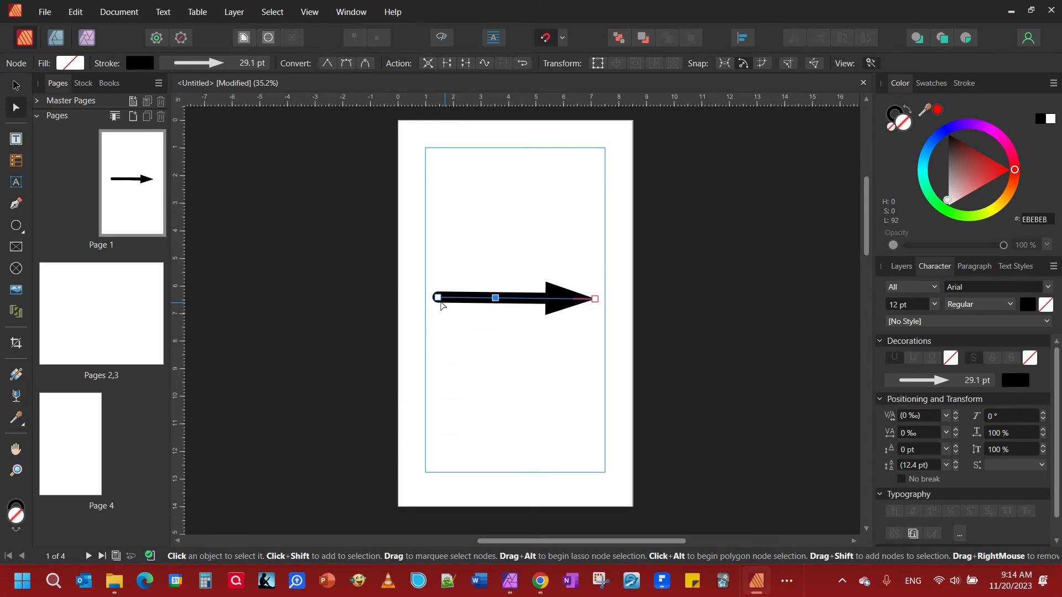
{"action": "left_click", "coordinate": [438, 298]}
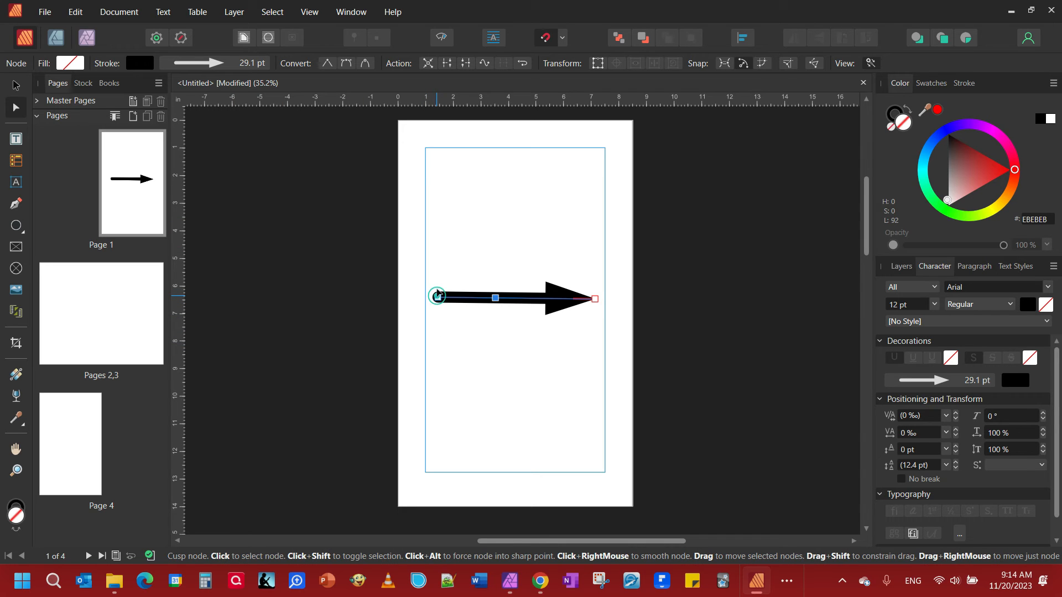
{"action": "left_click_drag", "start_coordinate": [437, 296], "coordinate": [438, 268]}
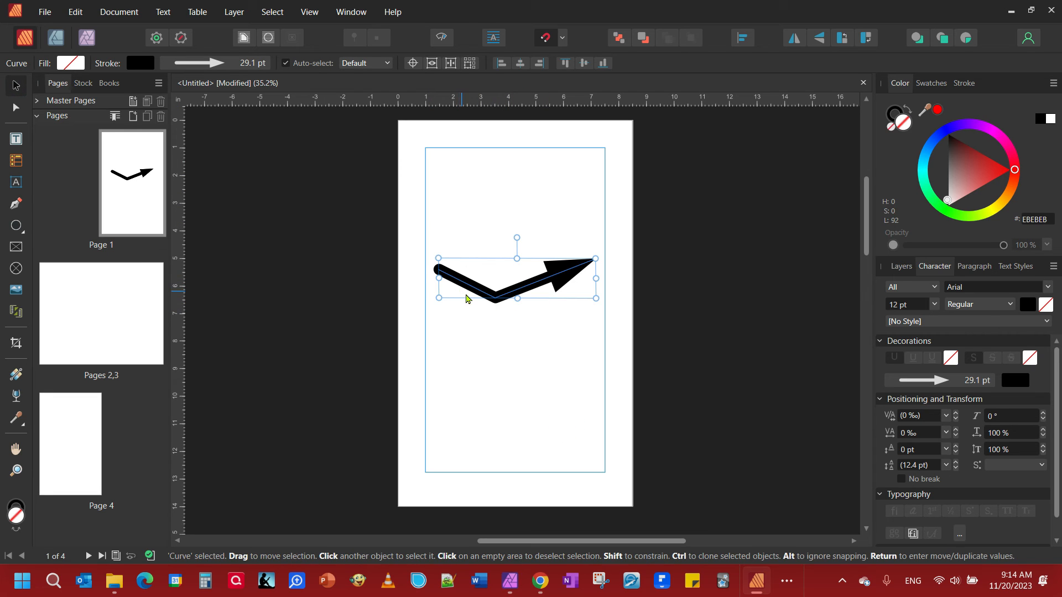
{"action": "mouse_move", "coordinate": [491, 306]}
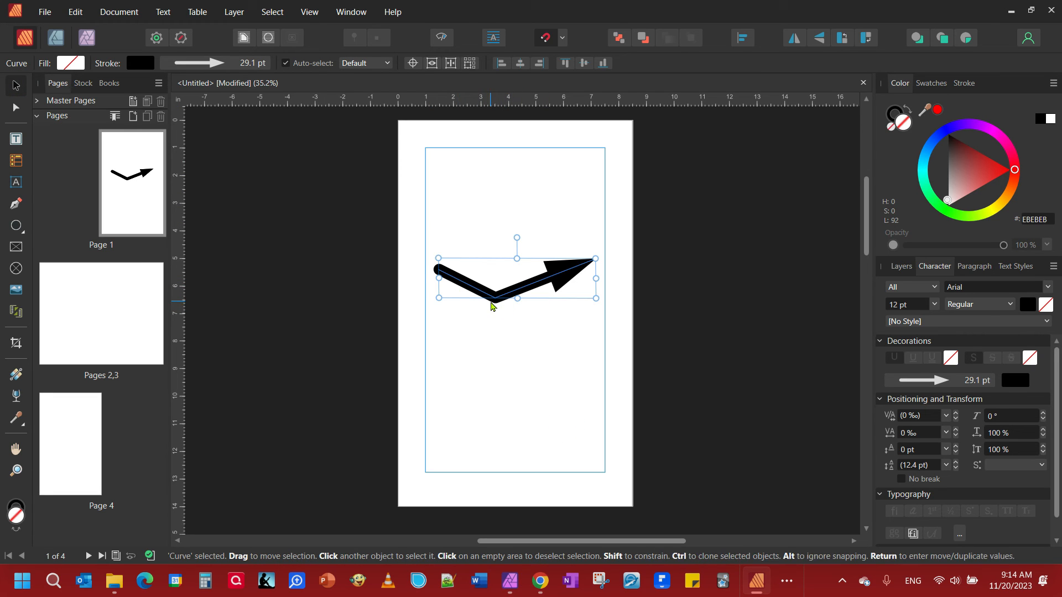
- Convert the arrow's middle node to smooth so the bend becomes a gentle curve
{"action": "left_click", "coordinate": [15, 108]}
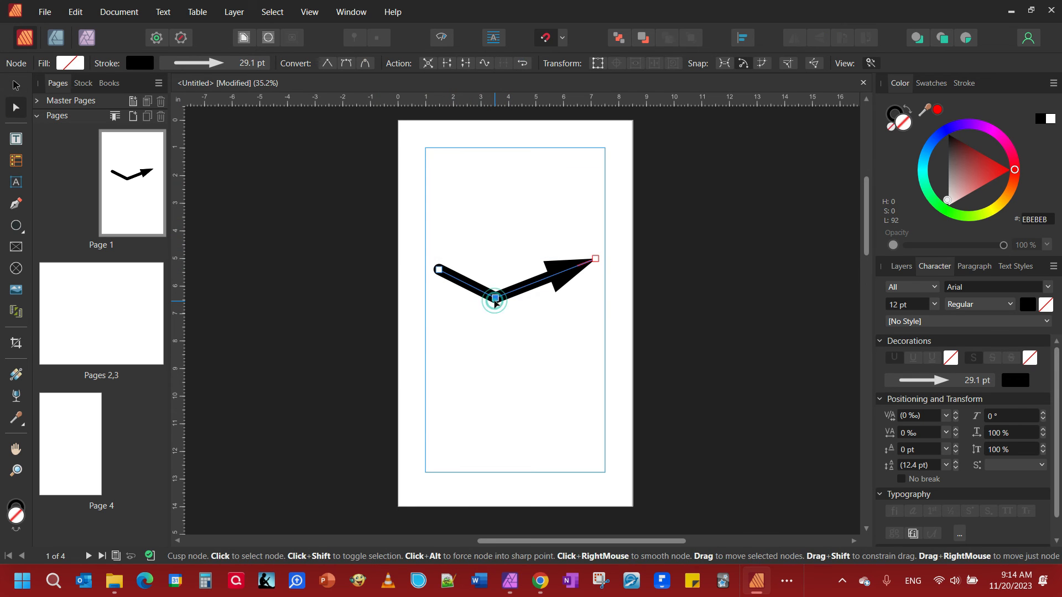
{"action": "right_click", "coordinate": [495, 301]}
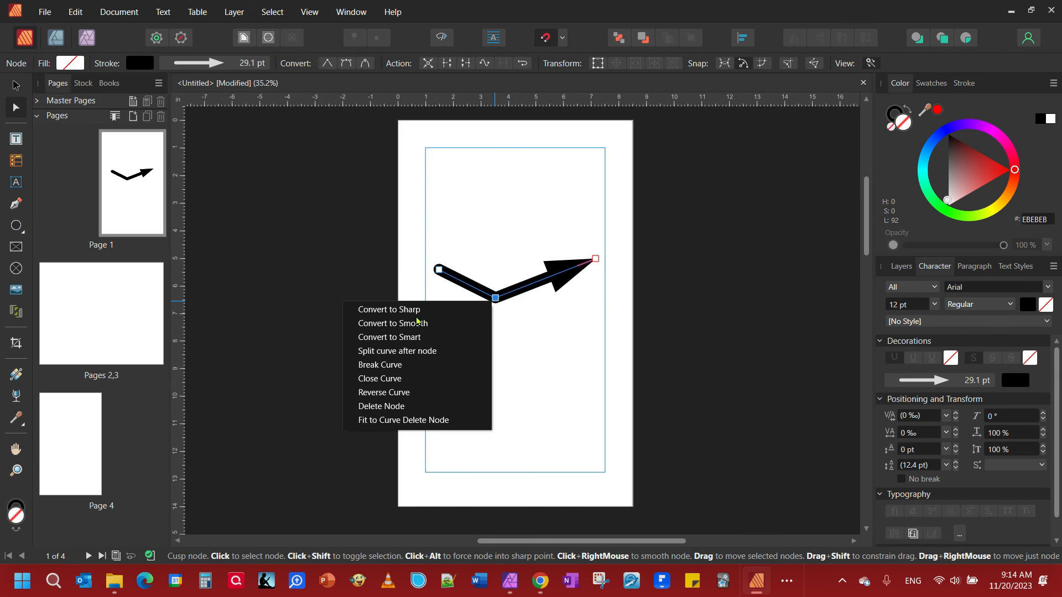
{"action": "left_click", "coordinate": [393, 323]}
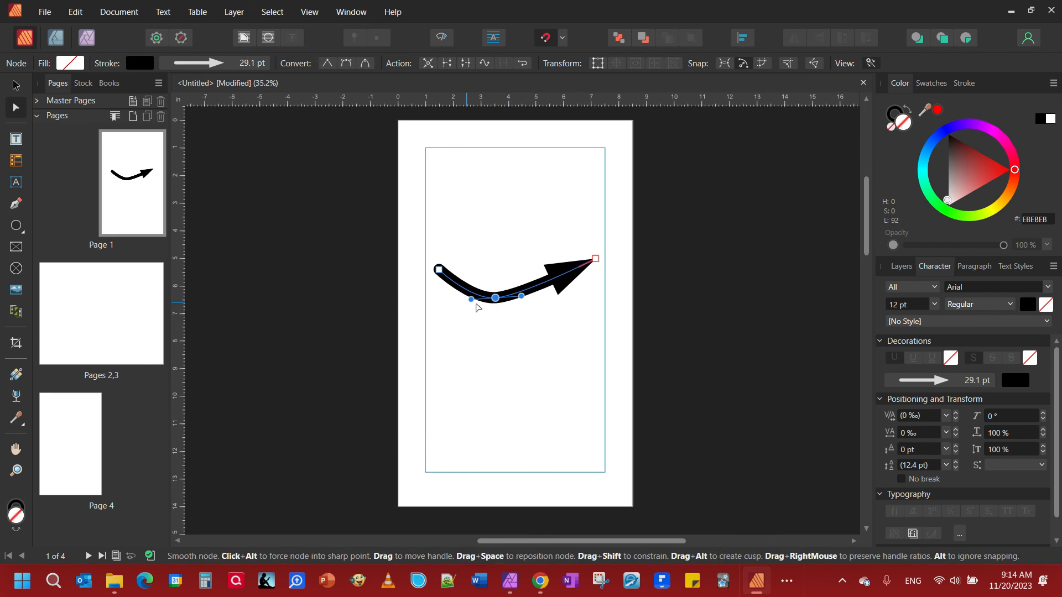